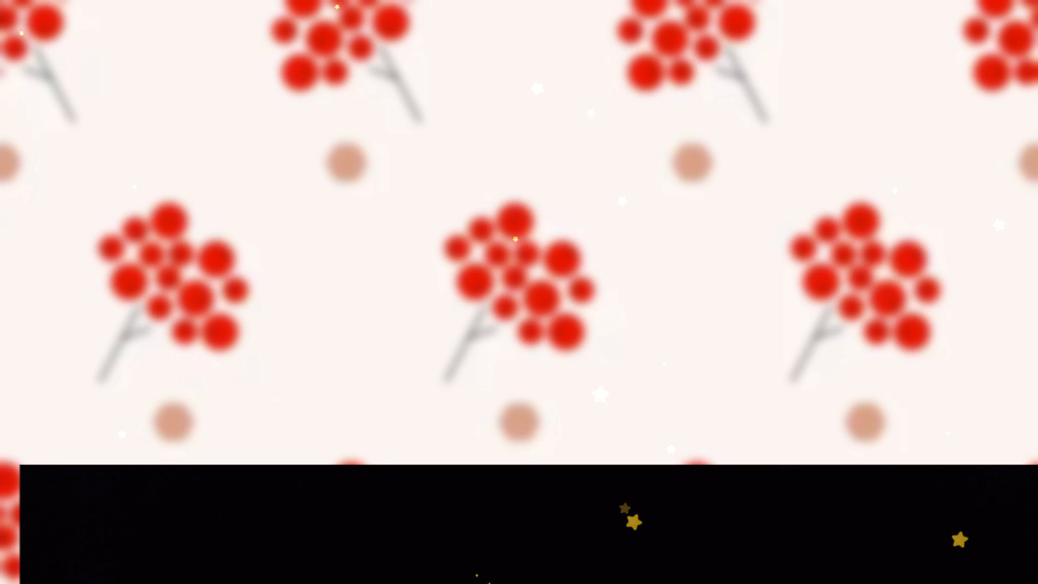
click(520, 284)
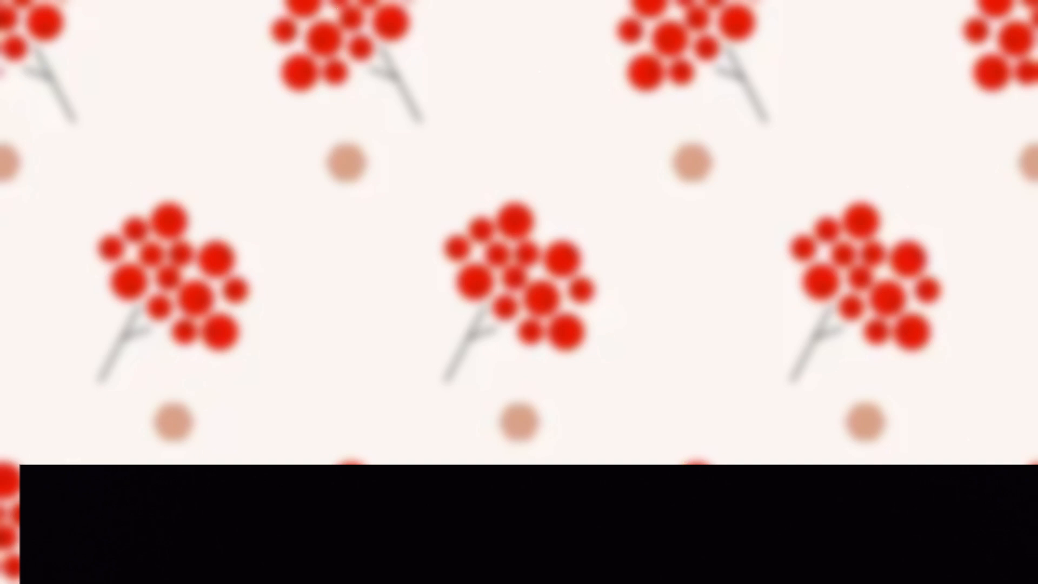
click(515, 291)
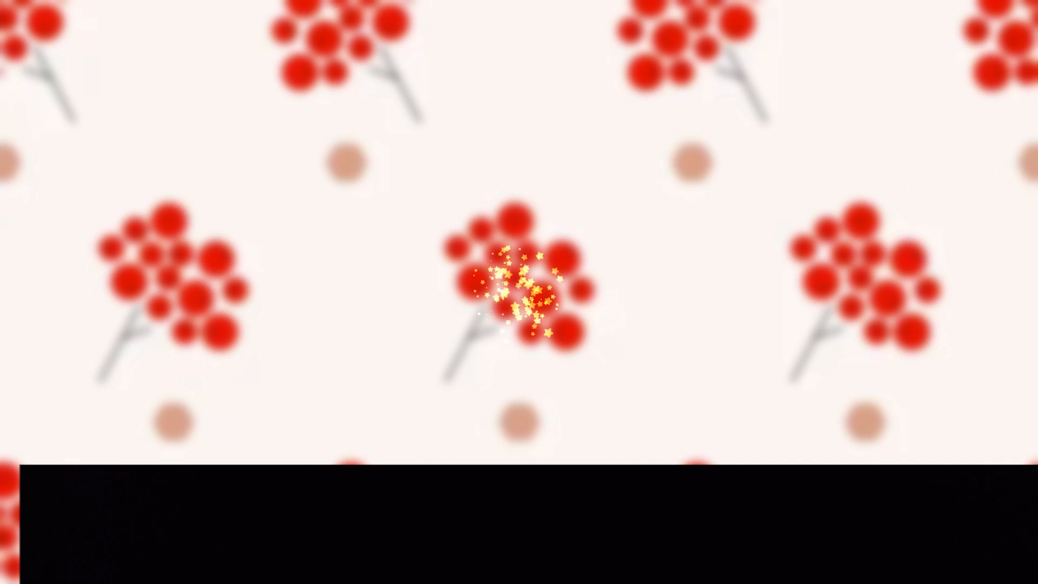